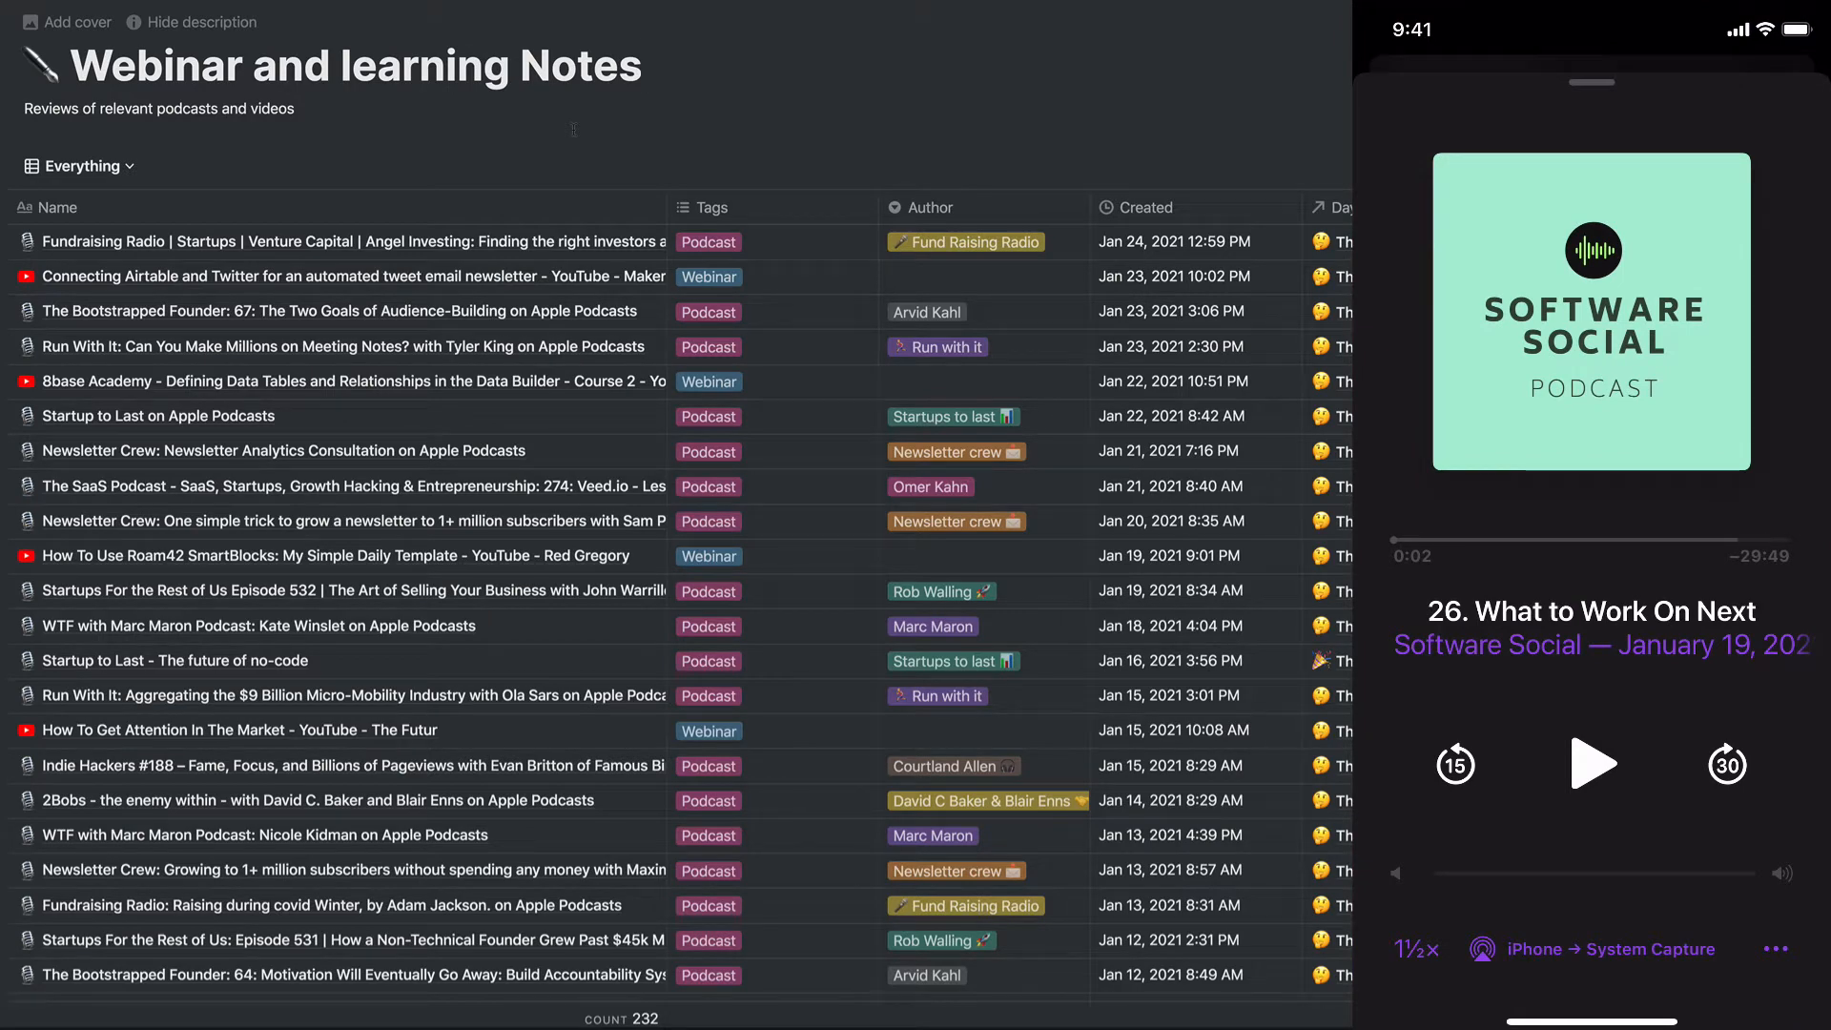
- Share the playing Software Social episode to Notion and list its destination databases
click(1774, 948)
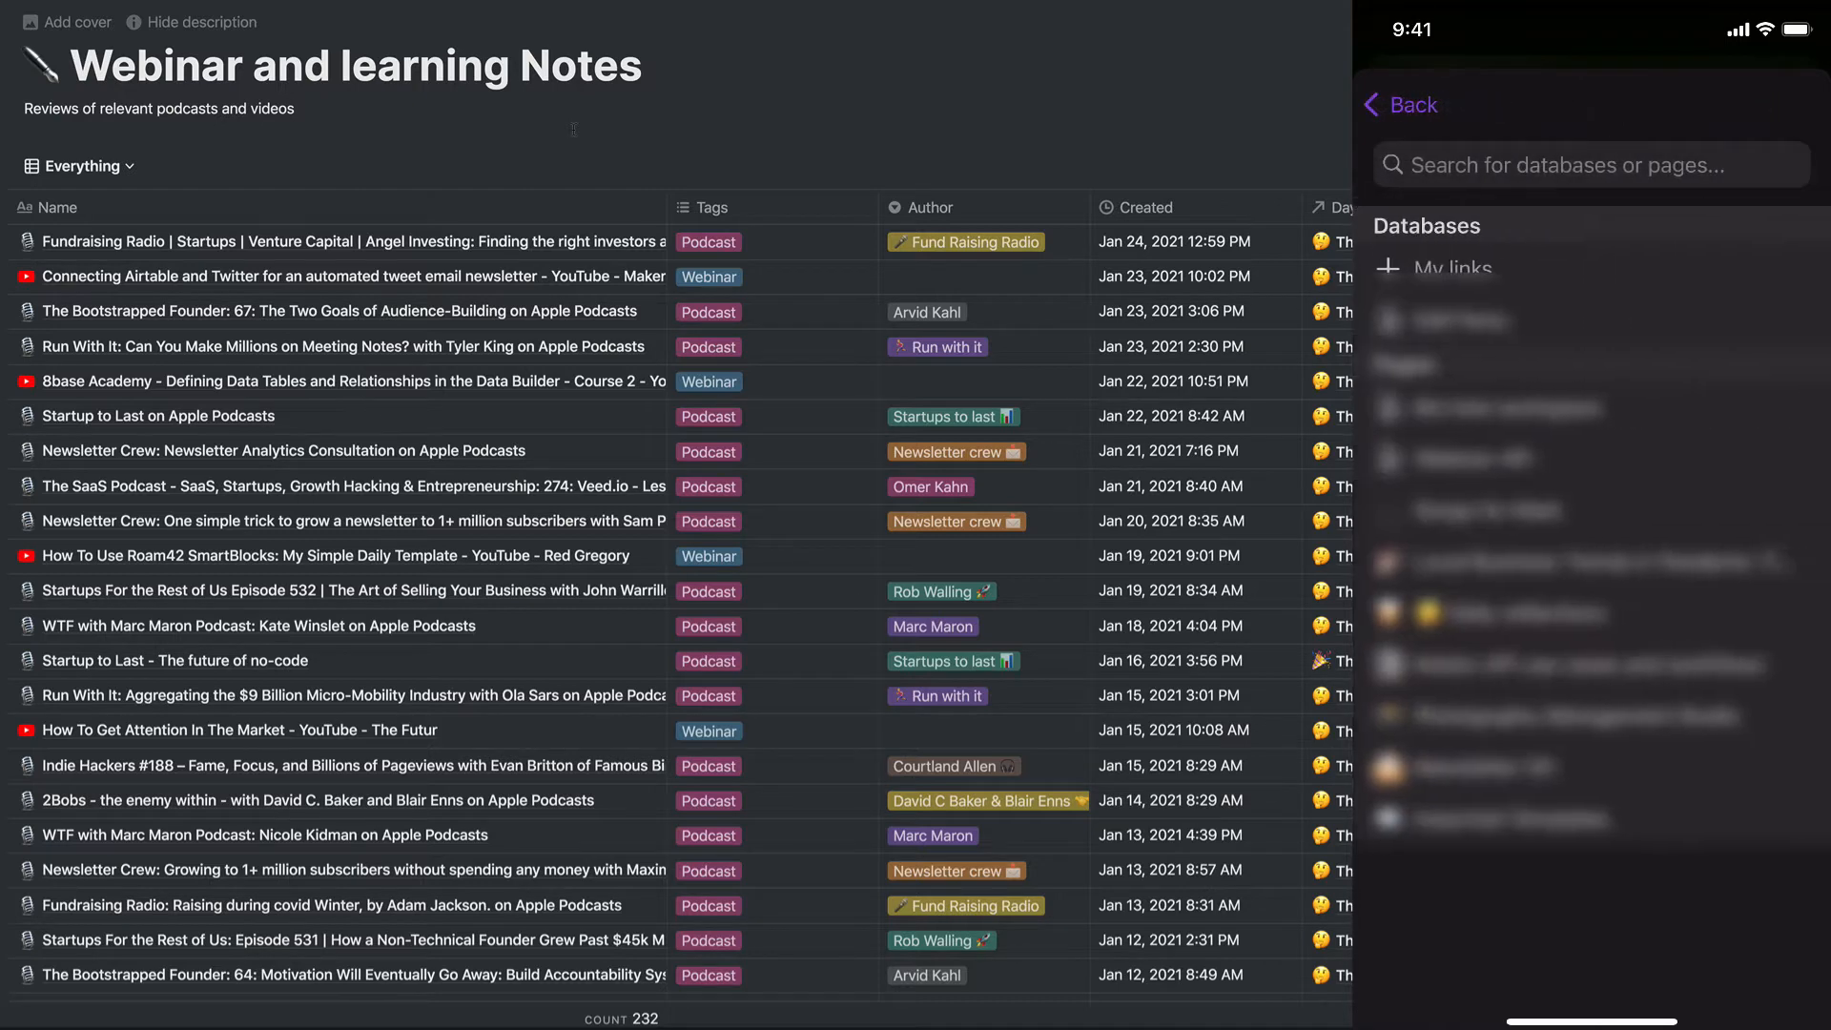
- Search 'Webina', choose Webinar and learning Notes, and save the episode there
text(Webina)
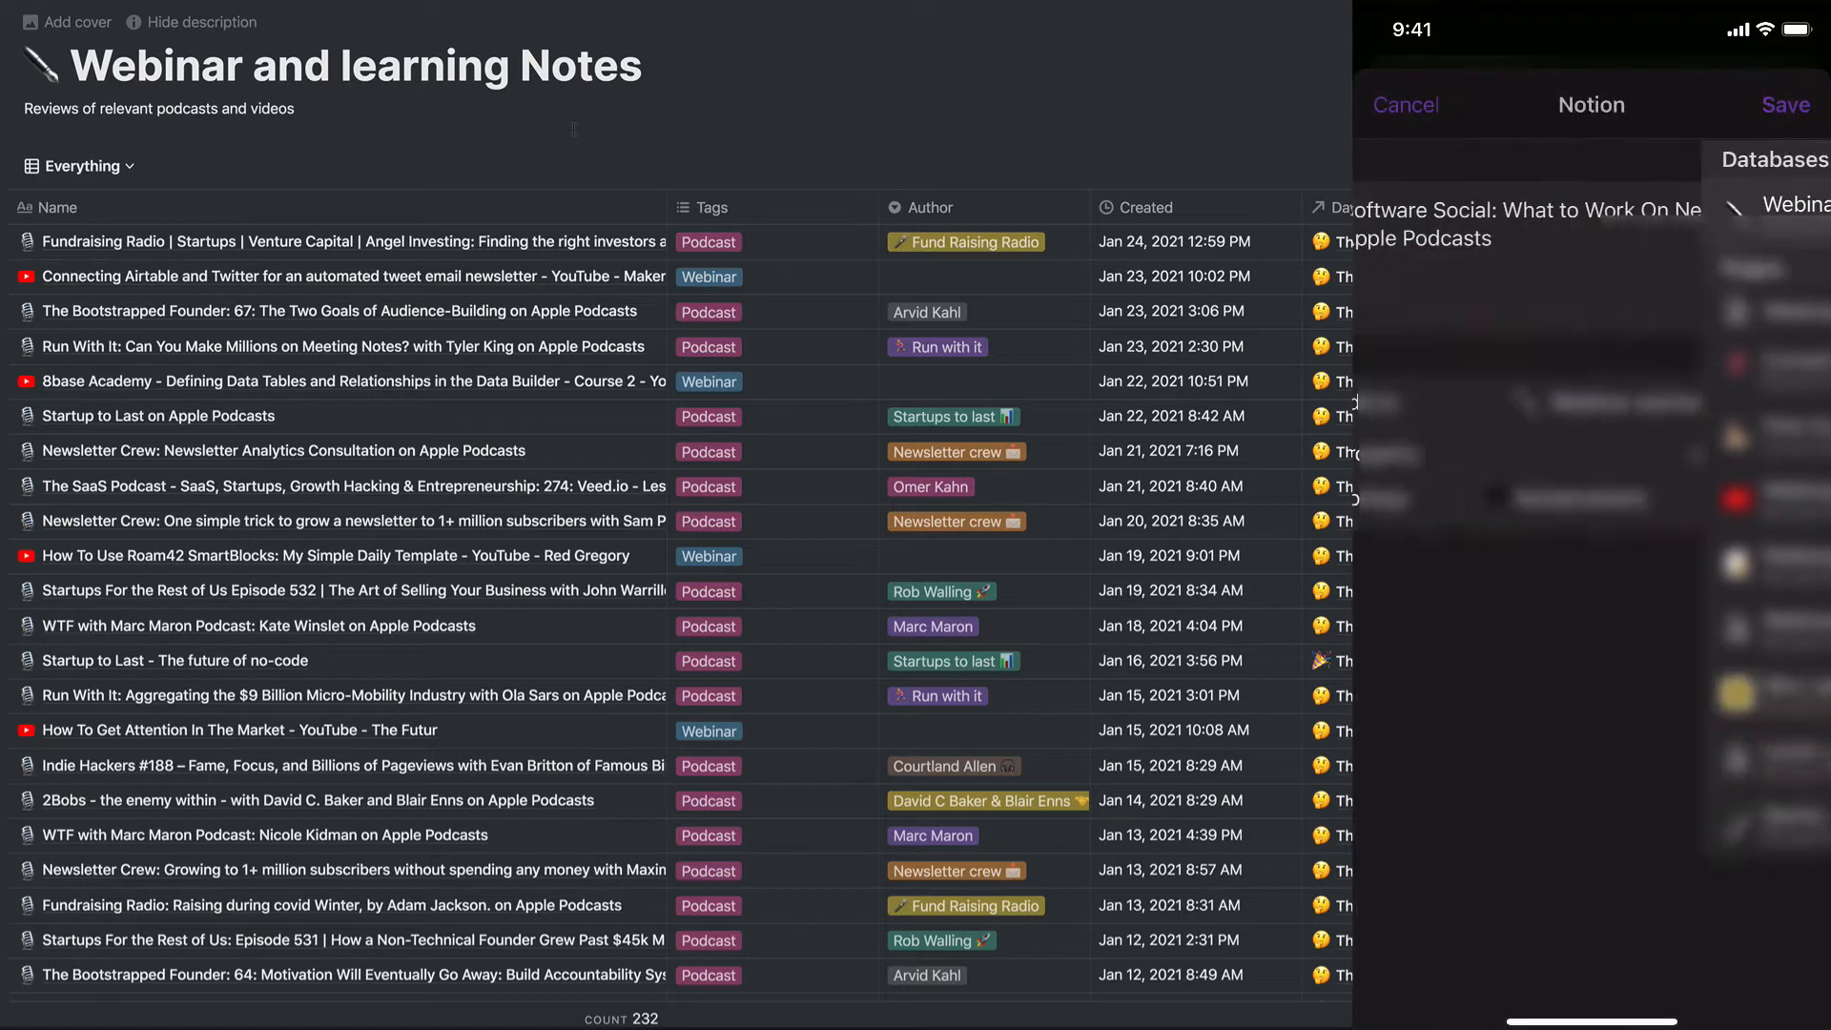
click(1785, 103)
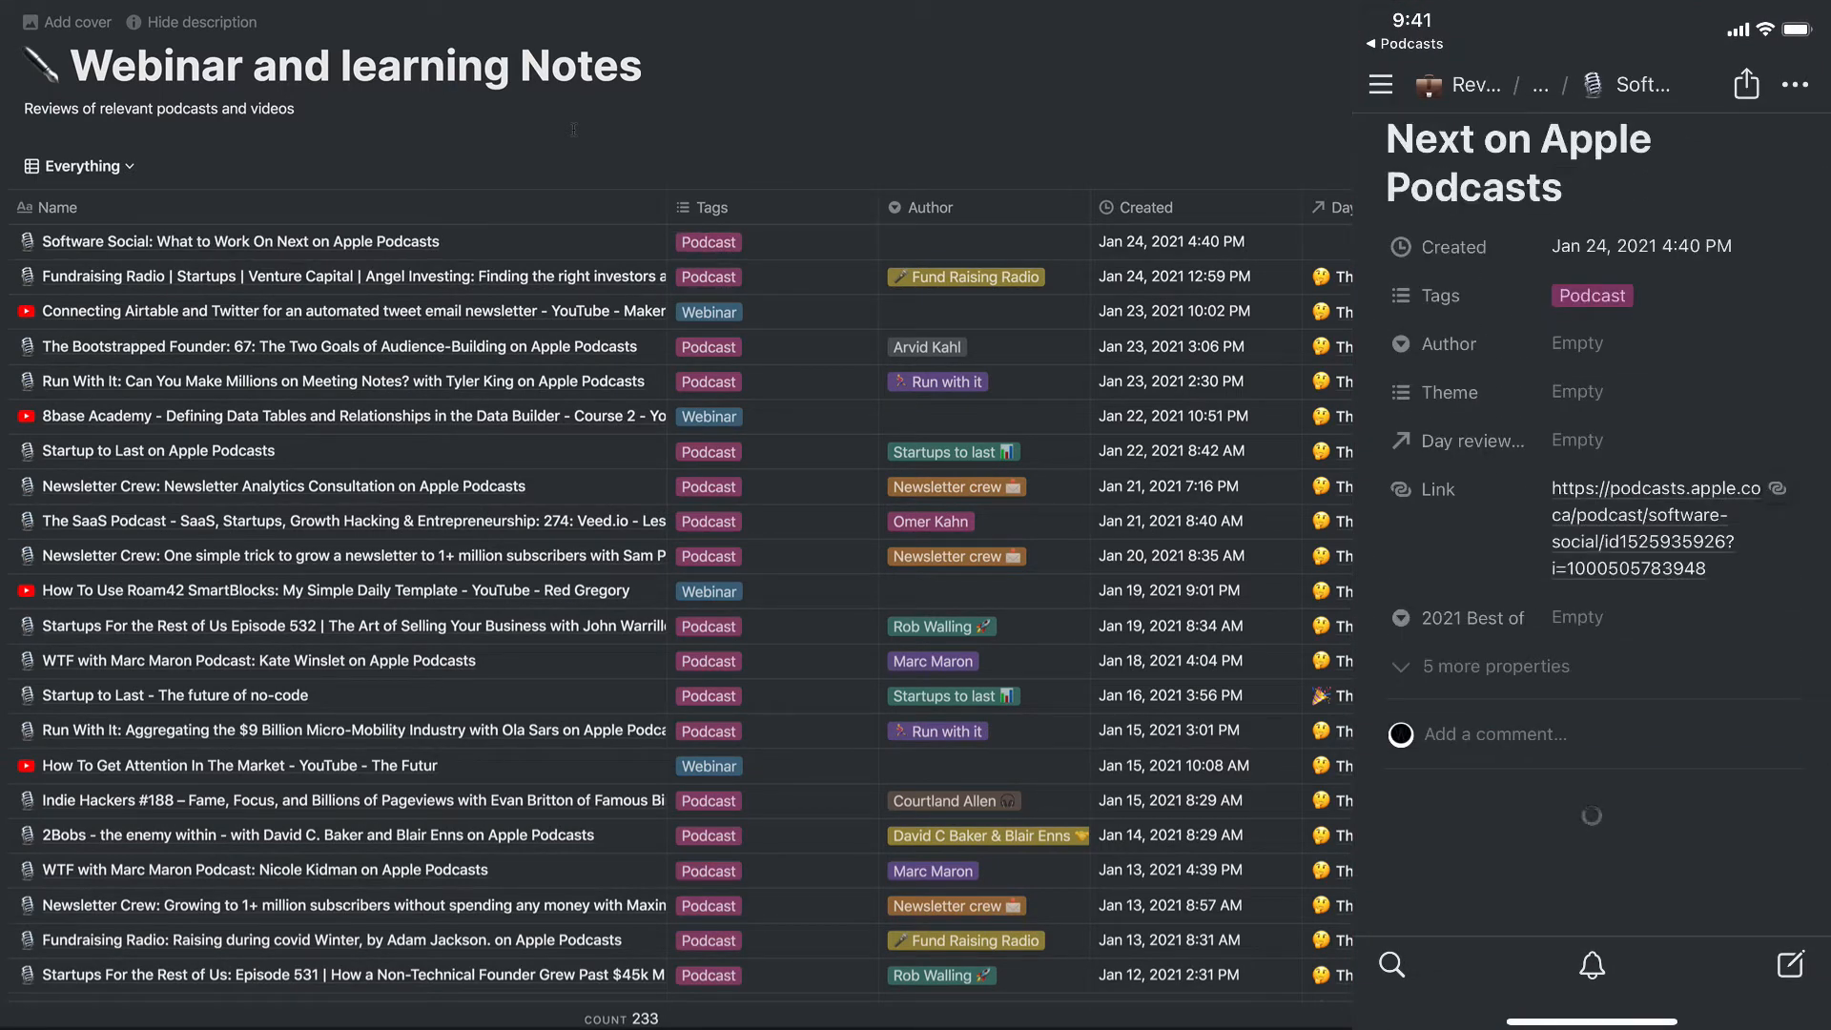
scroll(down, 3)
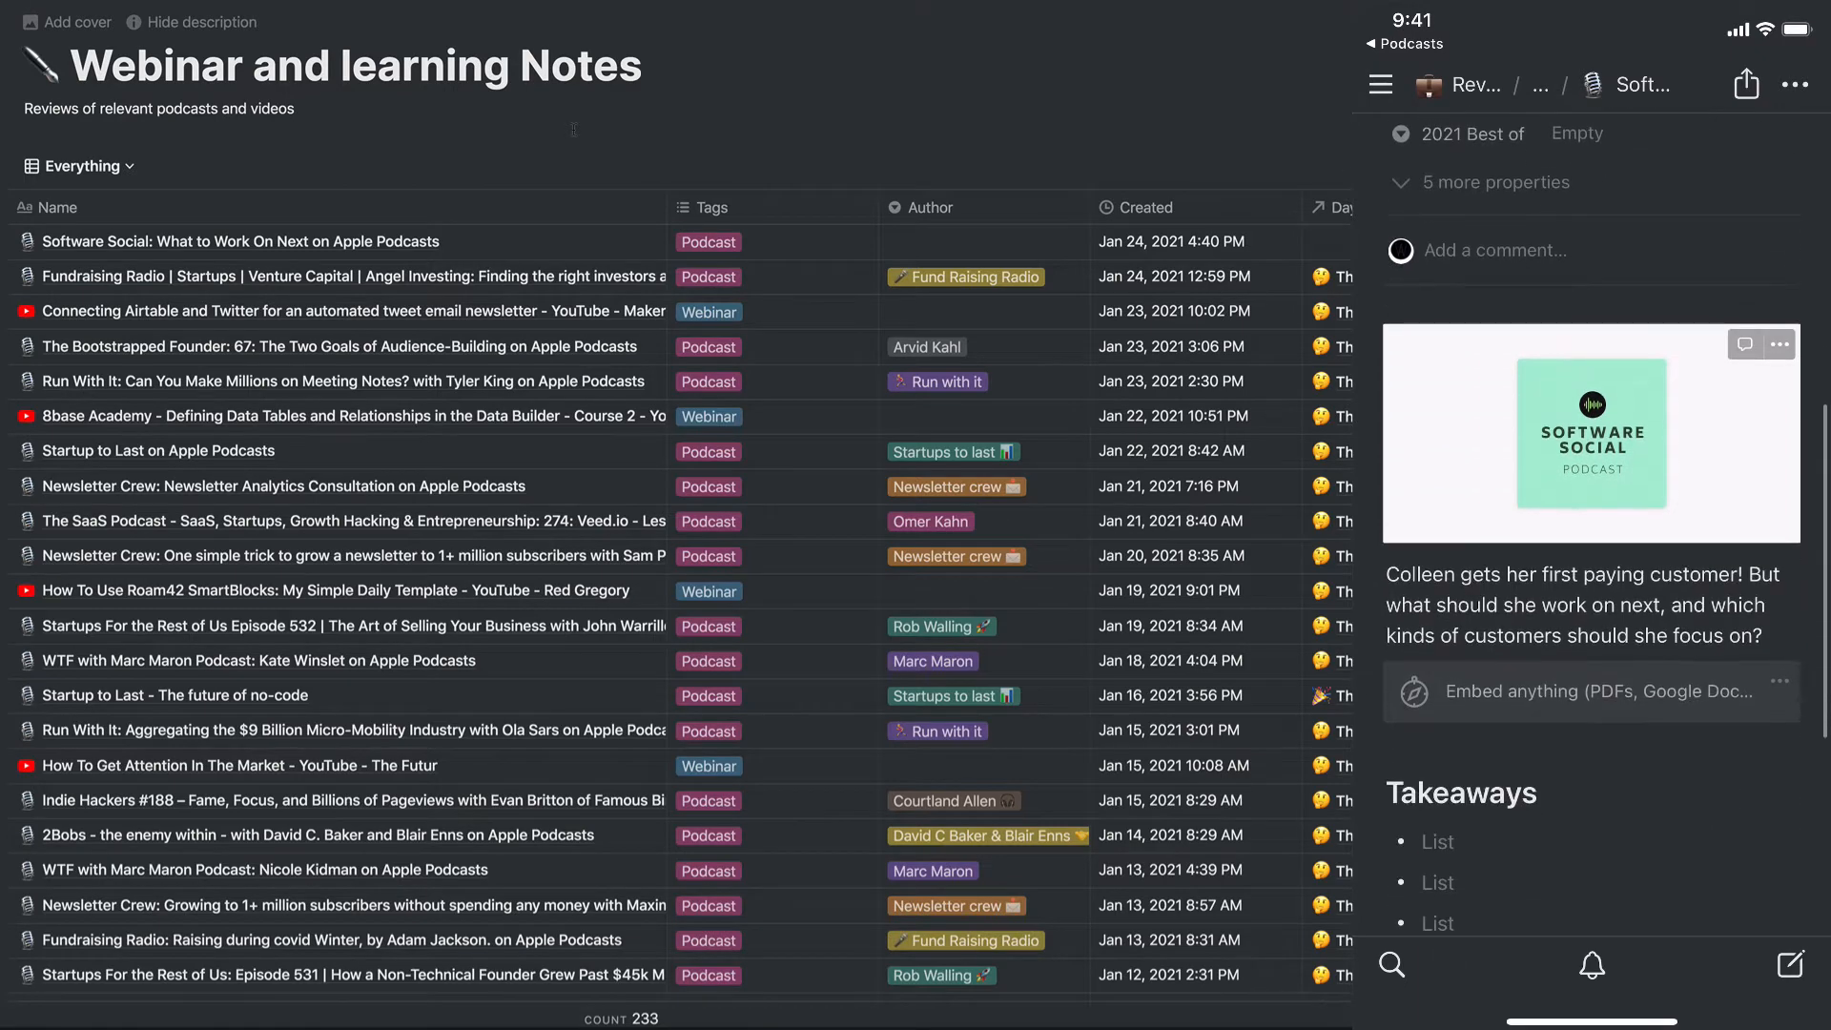
scroll(down, 3)
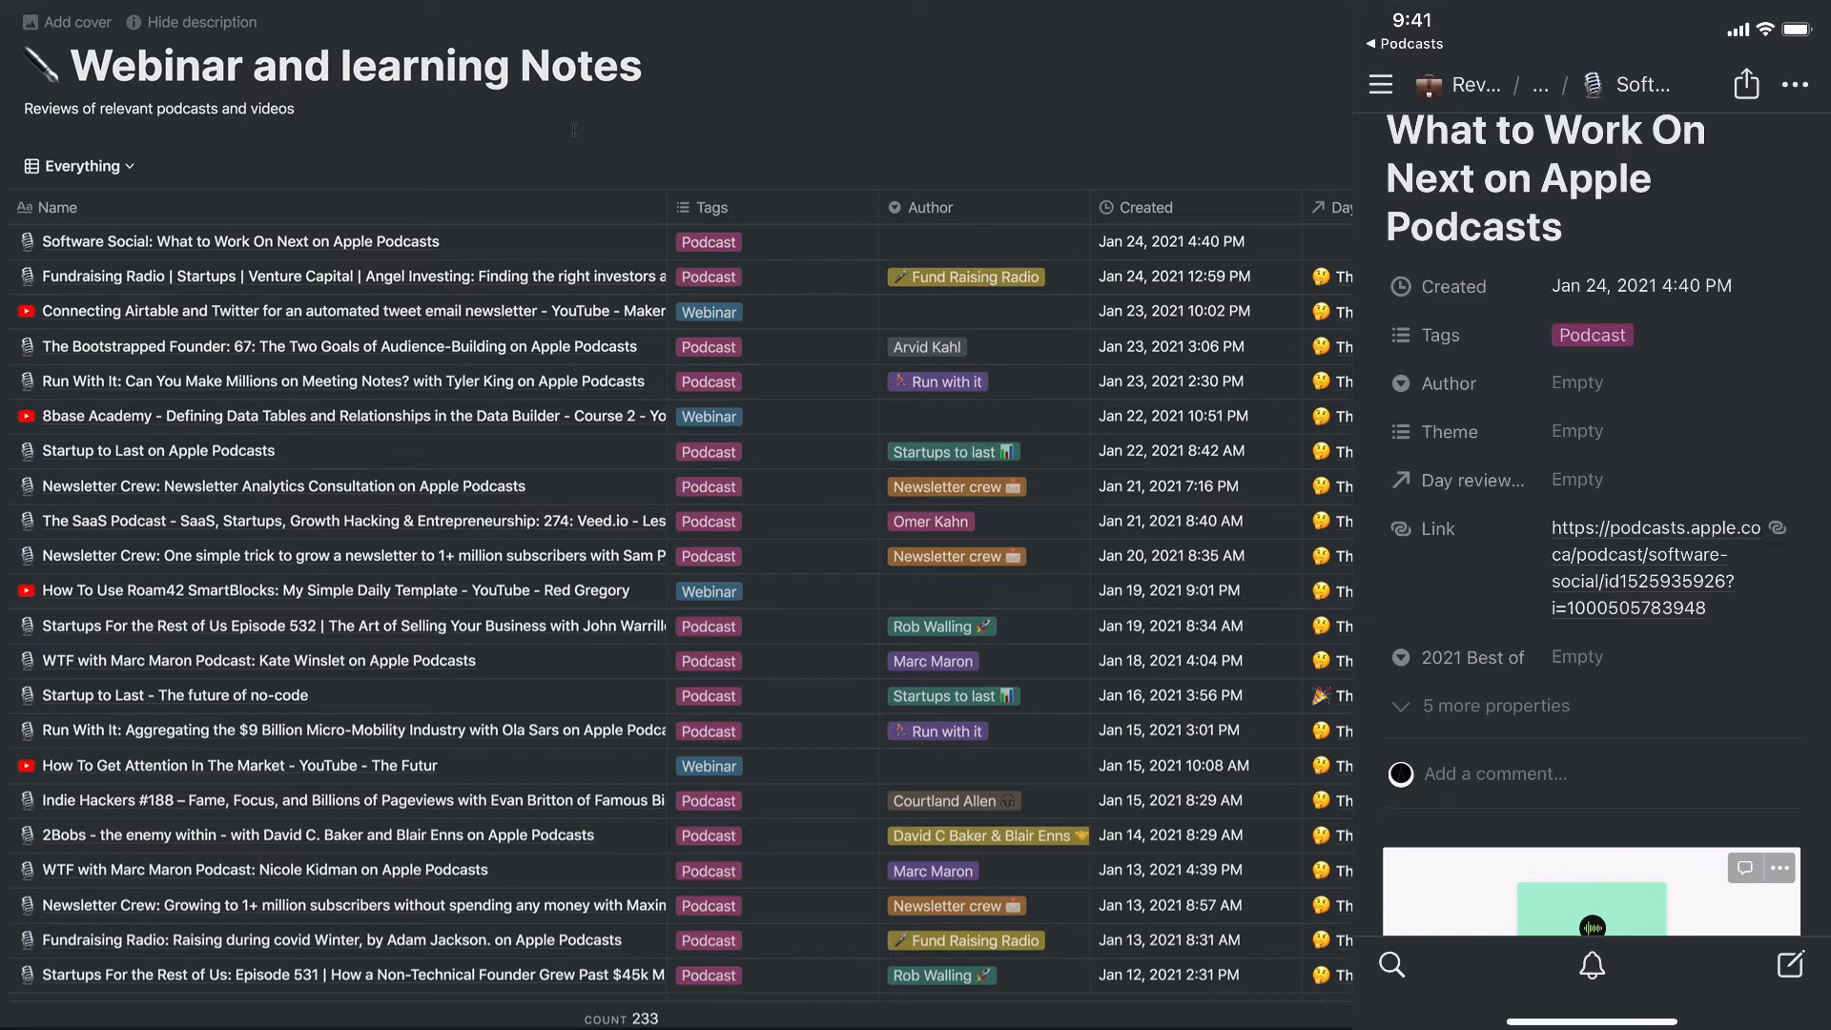
- Set the episode page's Author to Software social via a 'Soft' search
click(1483, 479)
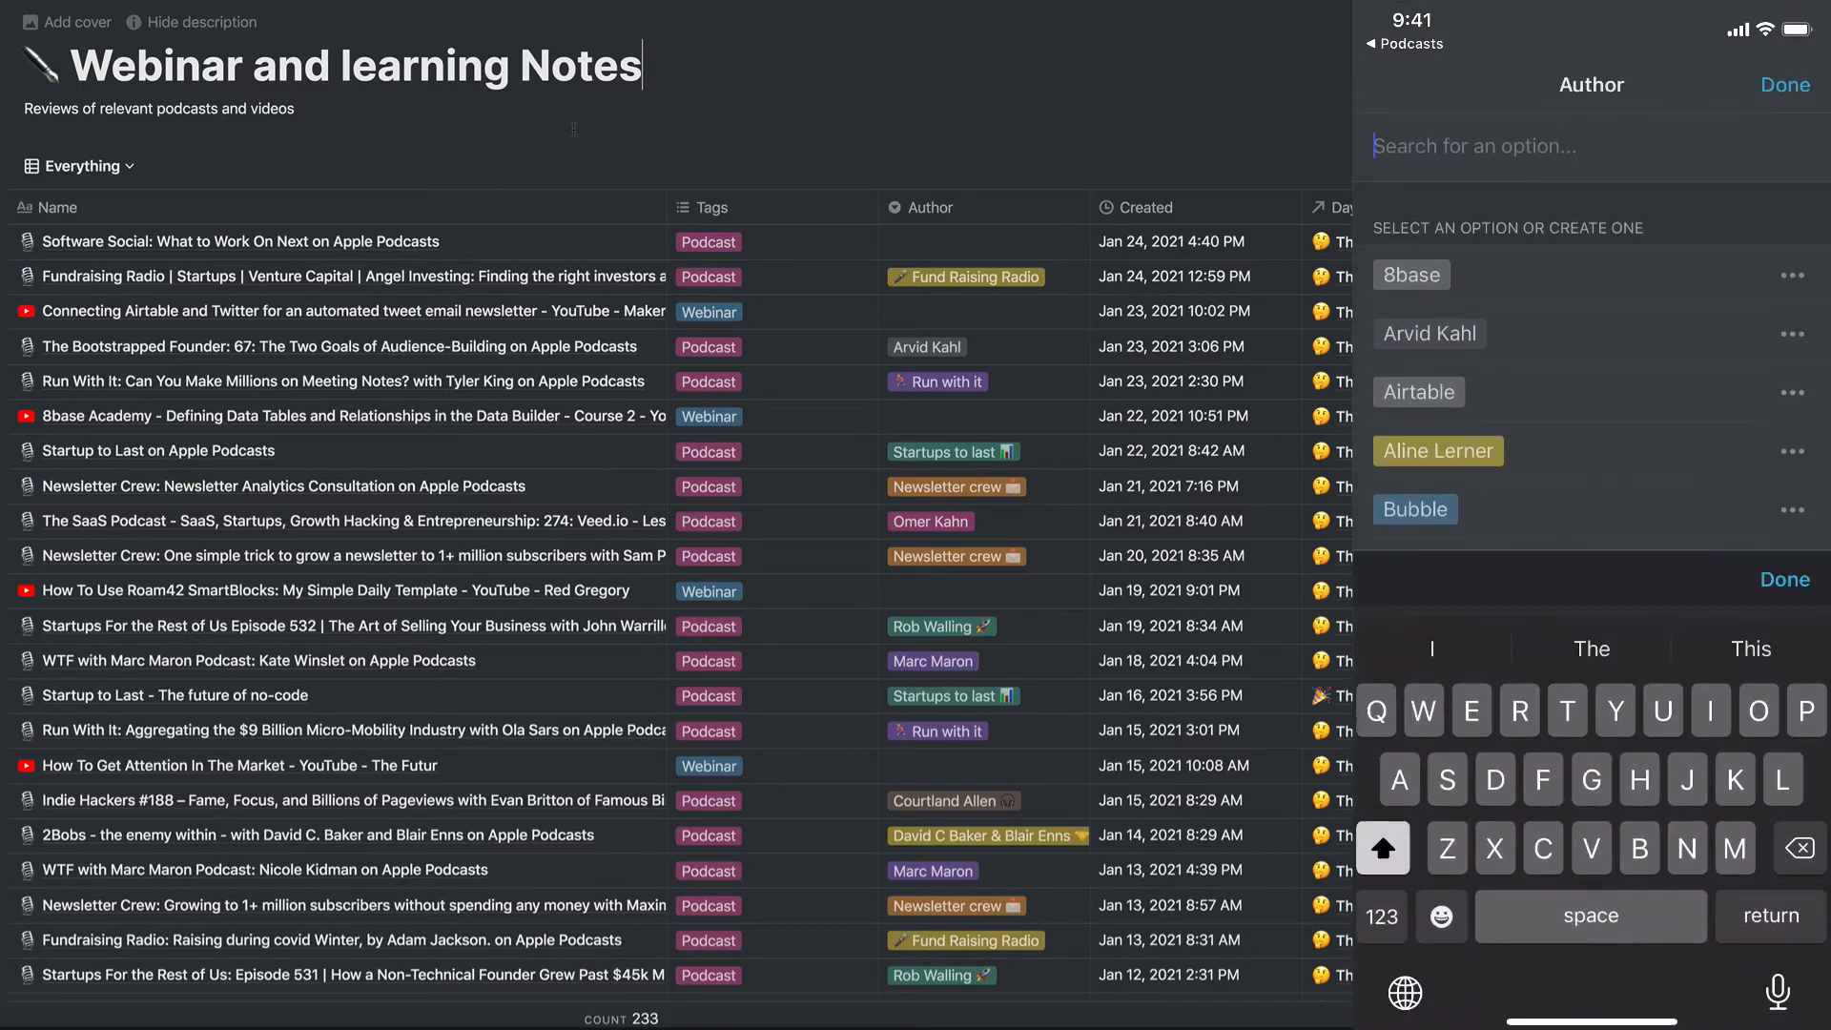
text(Soft)
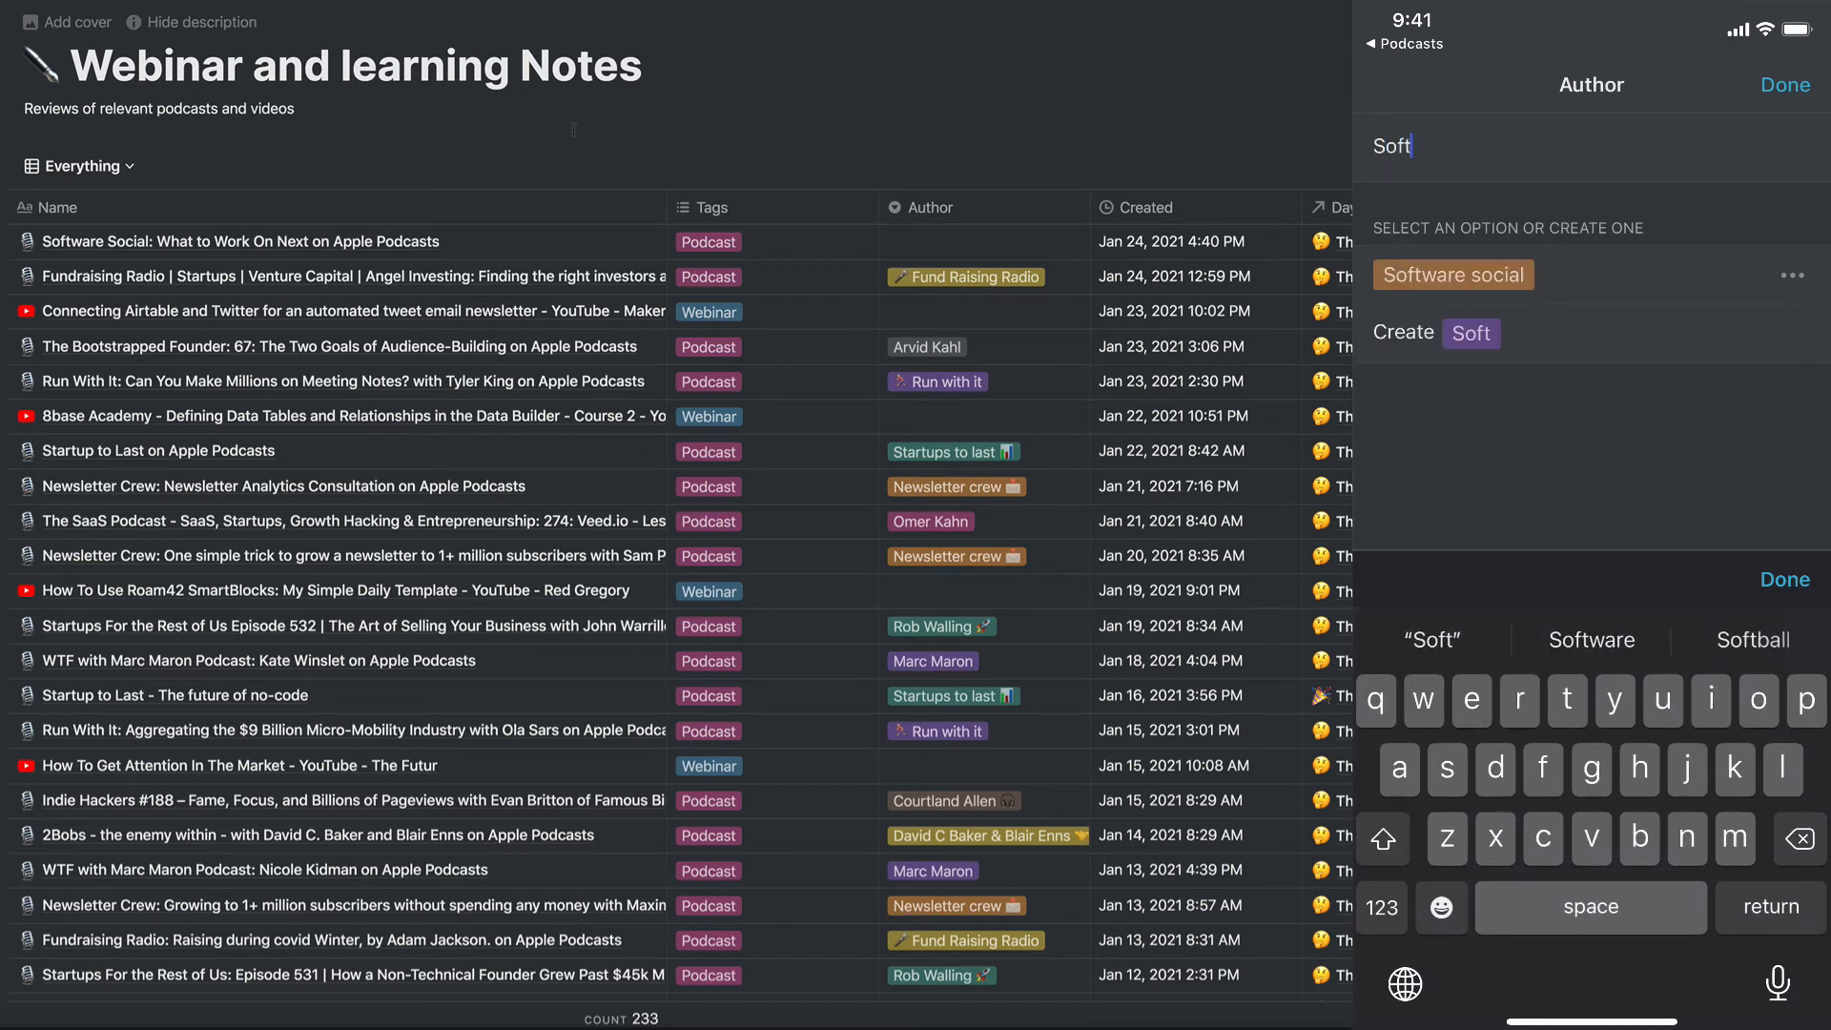
click(1453, 274)
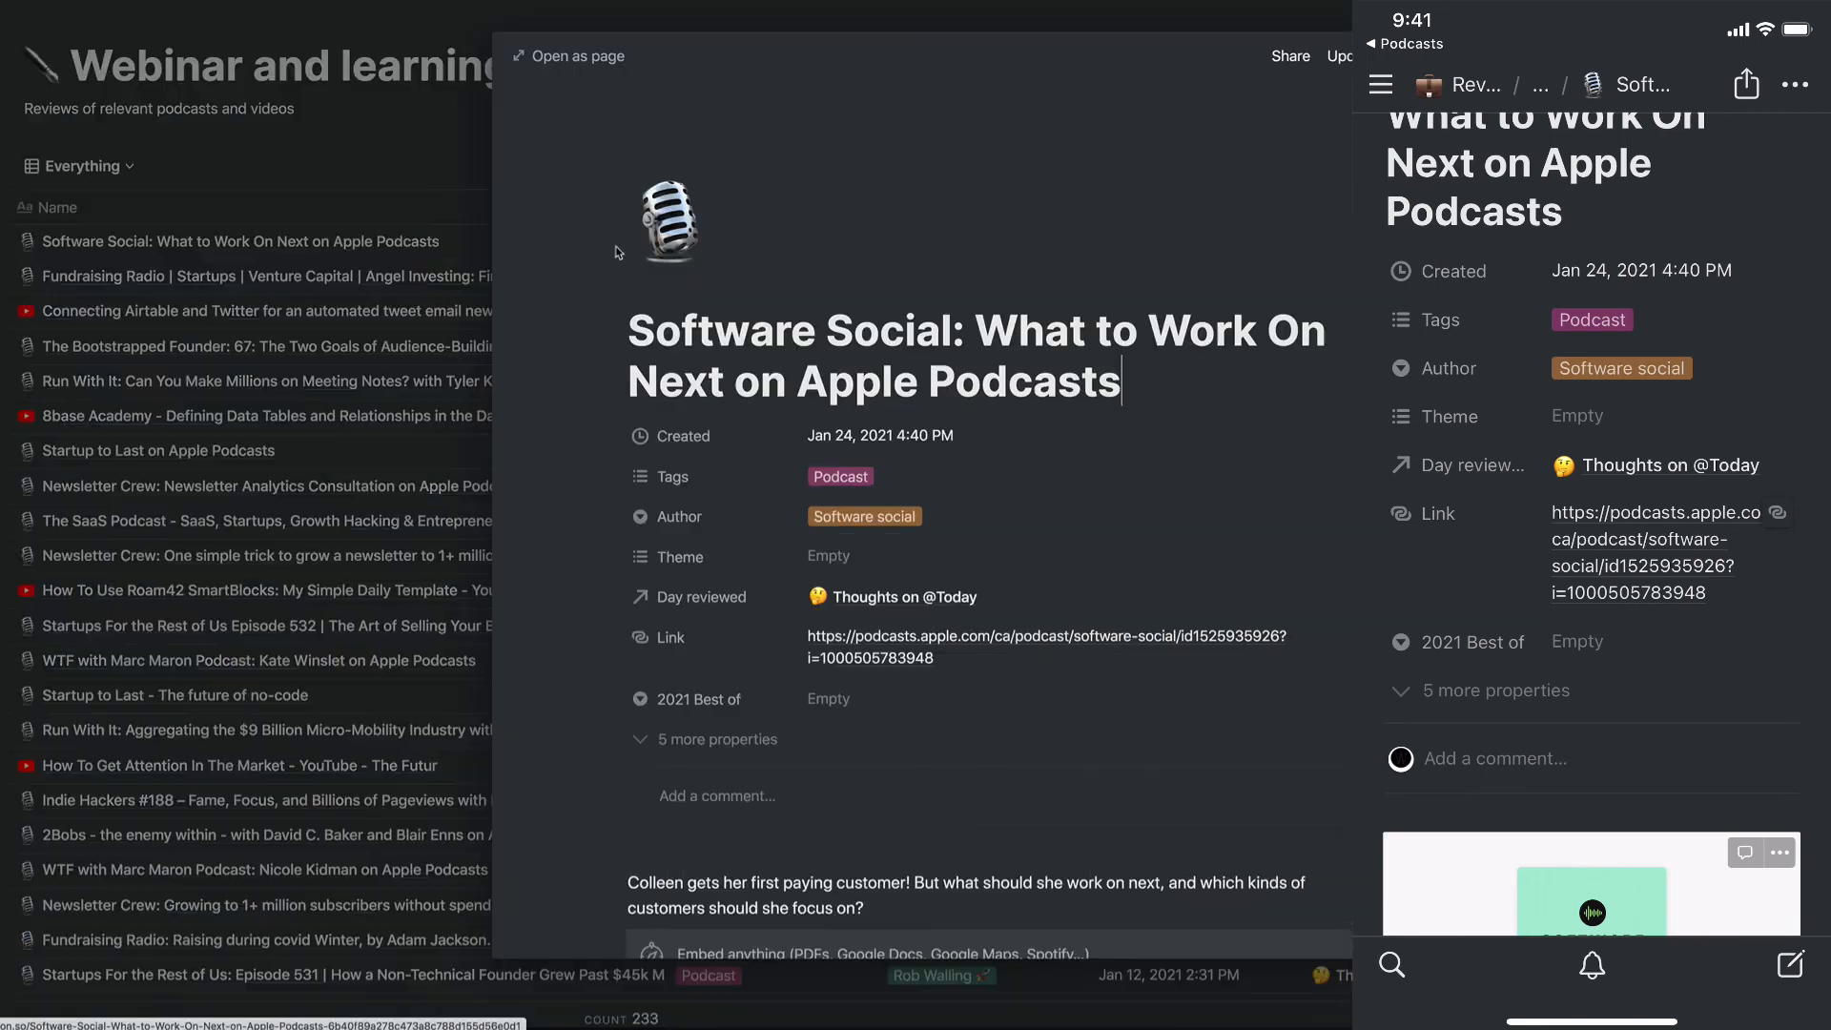
- Scroll the opened page to review Takeaways, Book Recommendation, Quotes and Transcript sections
scroll(down, 3)
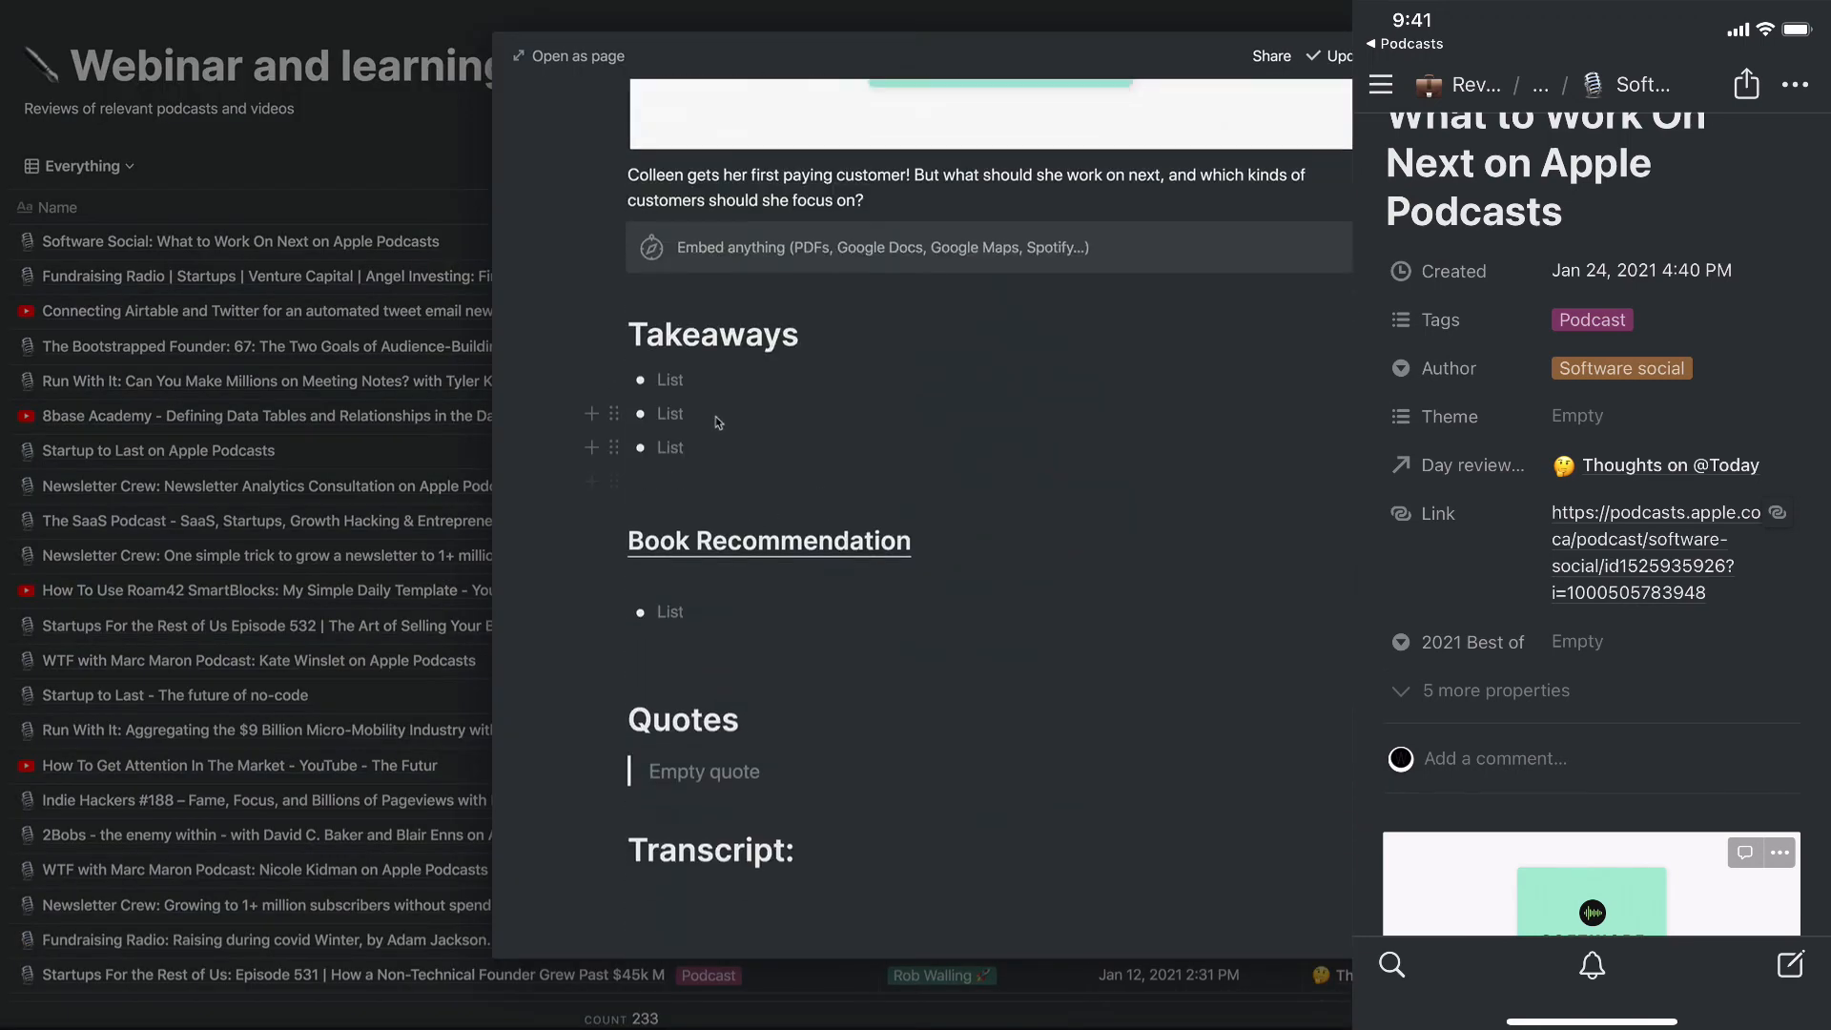